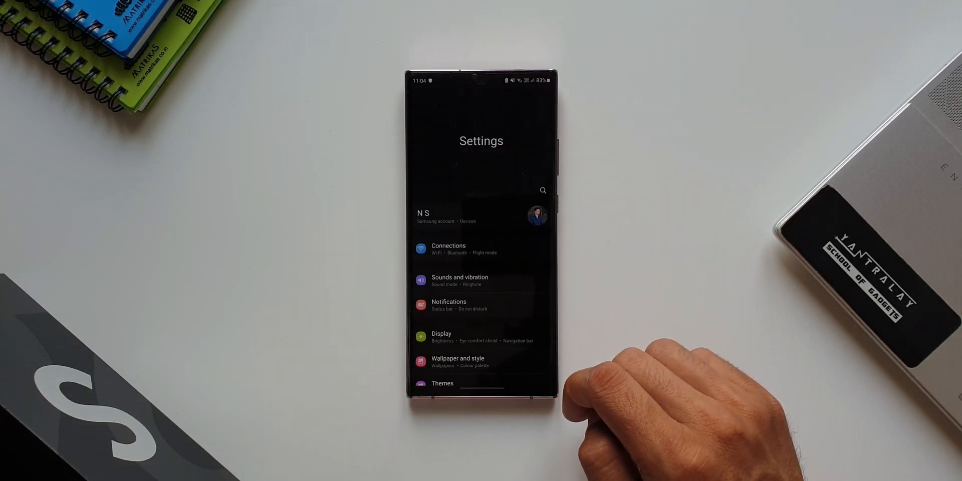
Go to the Biometrics and security page from the Settings list
{"action": "scroll", "scroll_direction": "down", "scroll_amount": 3}
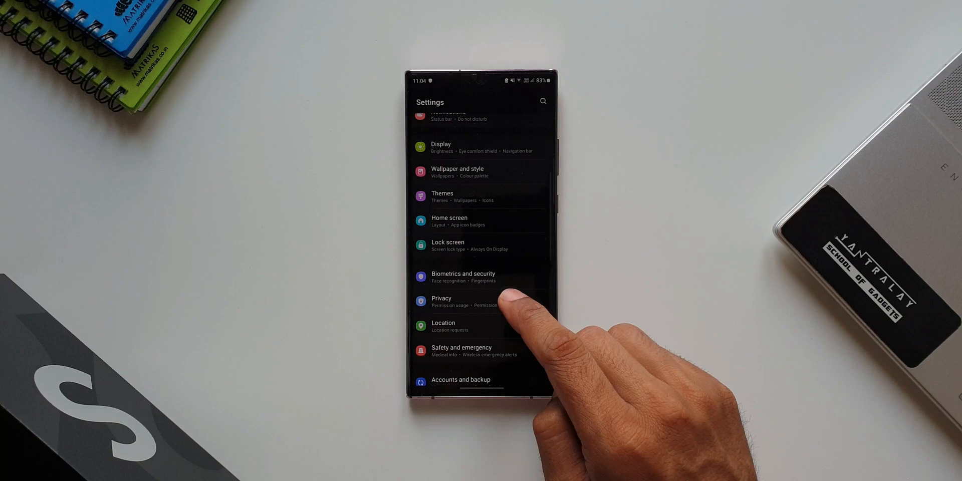
{"action": "left_click", "coordinate": [463, 277]}
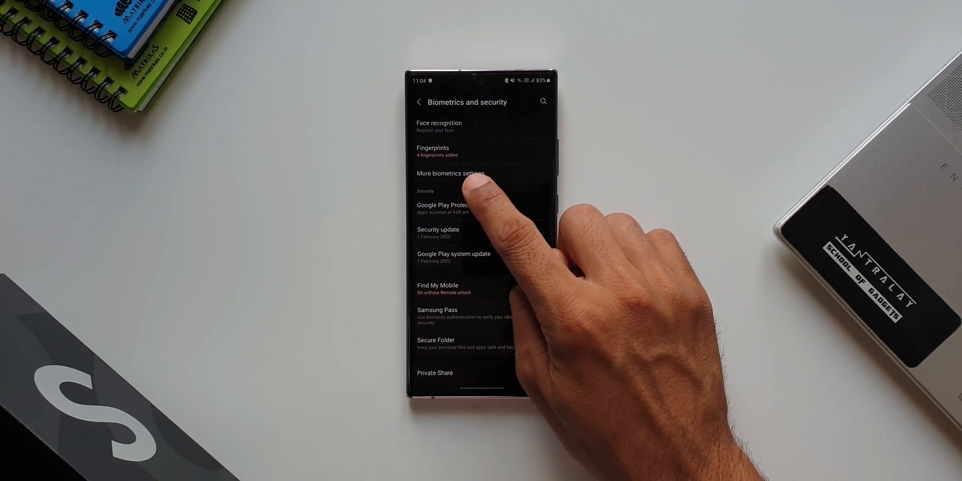
Show the Fingerprint 6.0.0.5 patch details (4.1MB) under More biometrics settings
{"action": "left_click", "coordinate": [450, 173]}
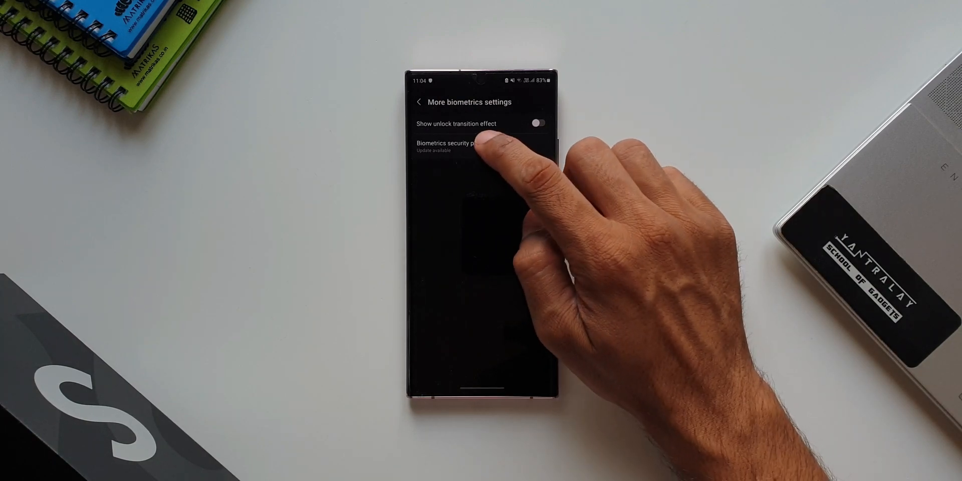
{"action": "left_click", "coordinate": [454, 144]}
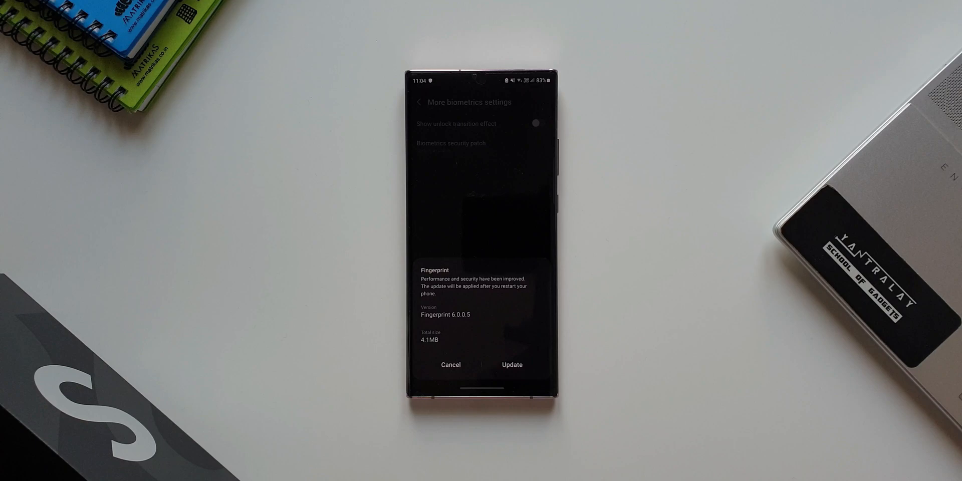
Accept the Fingerprint 6.0.0.5 update so the phone requests a restart
{"action": "left_click", "coordinate": [511, 365]}
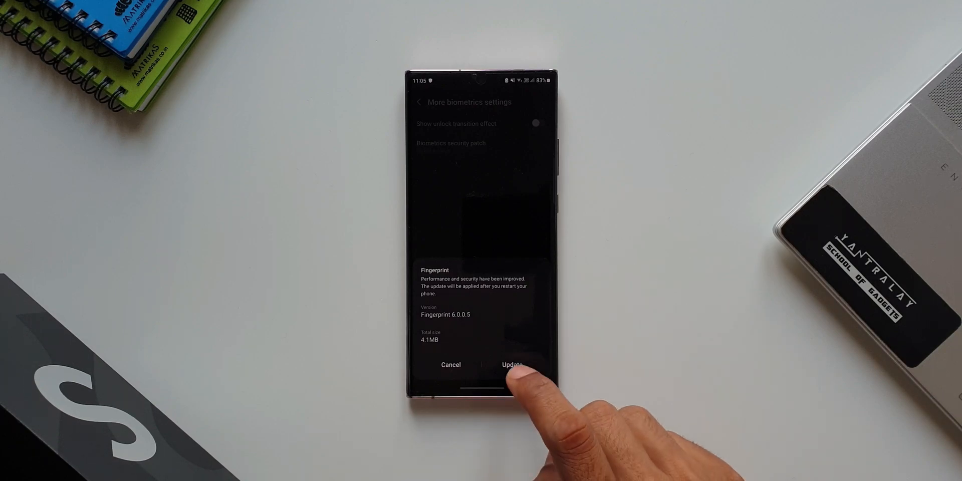
{"action": "left_click", "coordinate": [511, 364]}
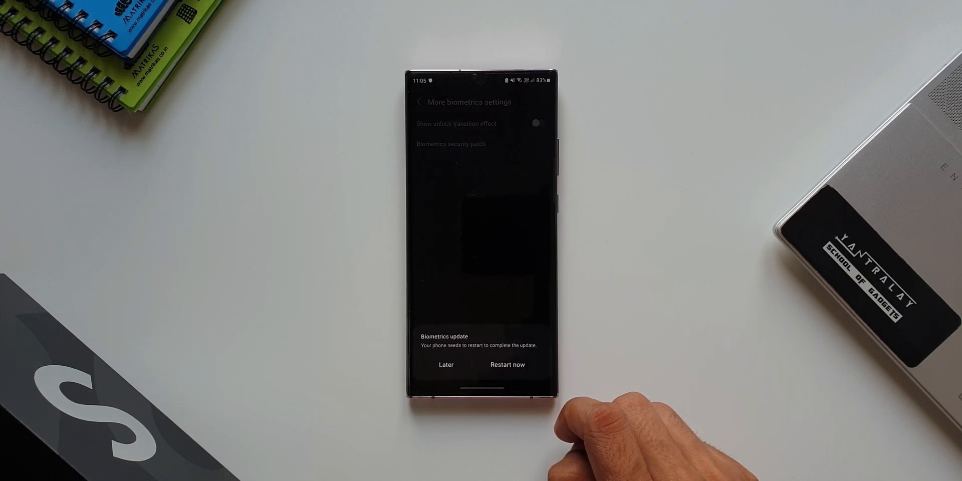
Restart the phone to finish the update and unlock it with a fingerprint
{"action": "left_click", "coordinate": [445, 365]}
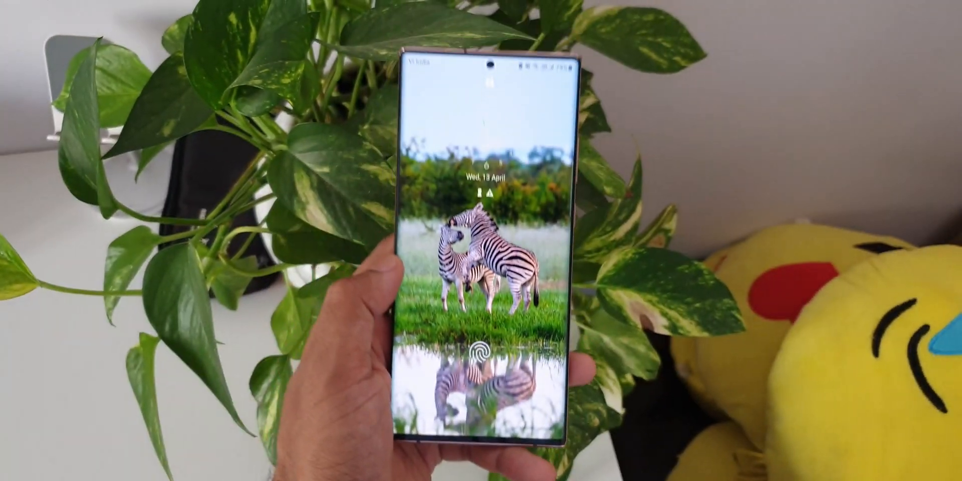
{"action": "left_click", "coordinate": [485, 359]}
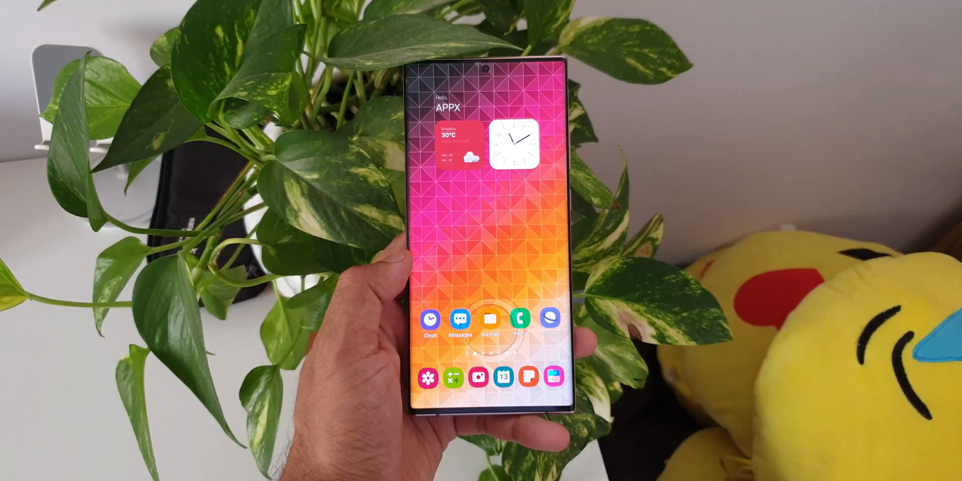